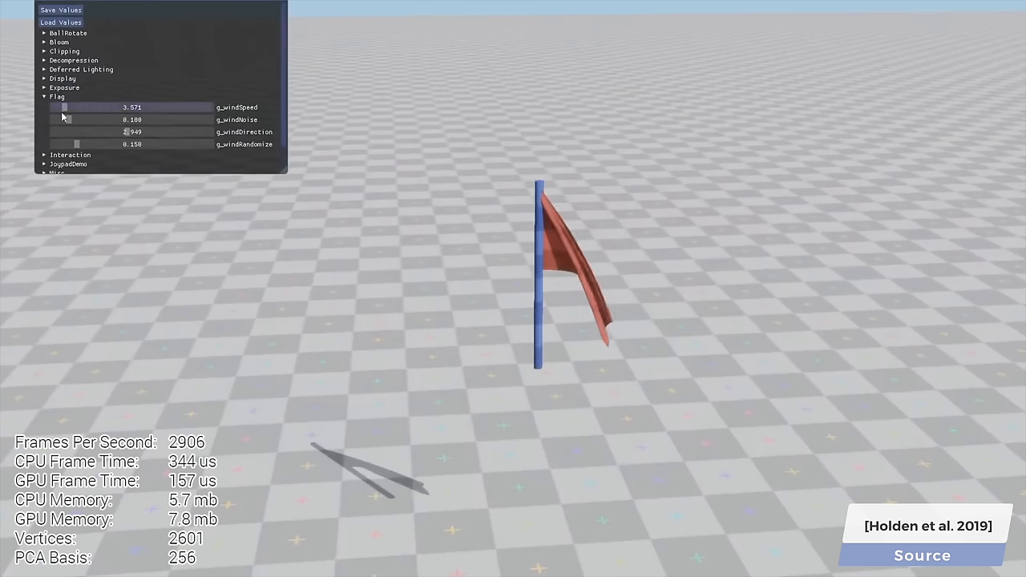
Set the Flag's g_windSpeed to about 14.456 and g_windDirection to about 2.479.
drag(62, 107, 97, 107)
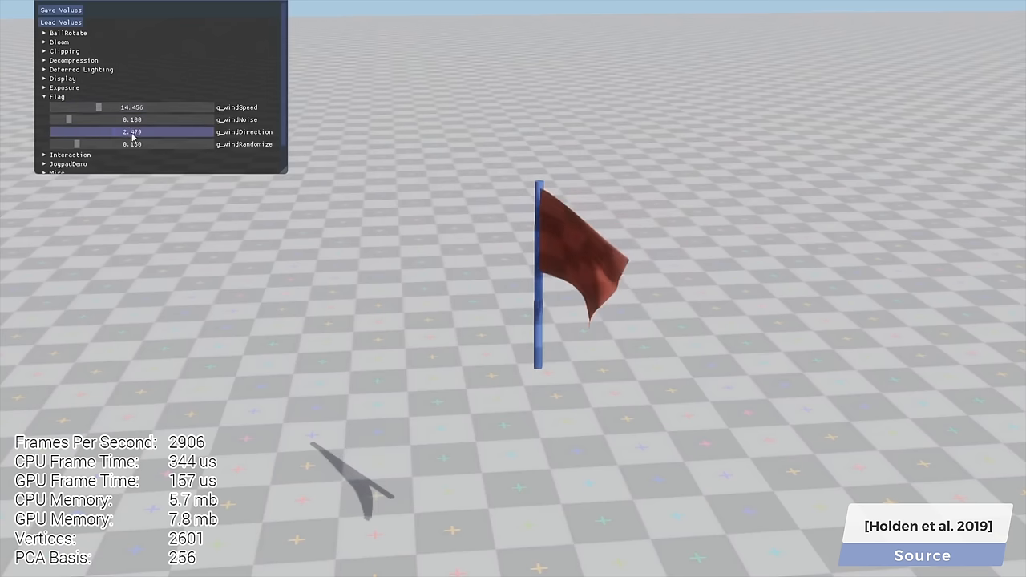
drag(131, 131, 144, 131)
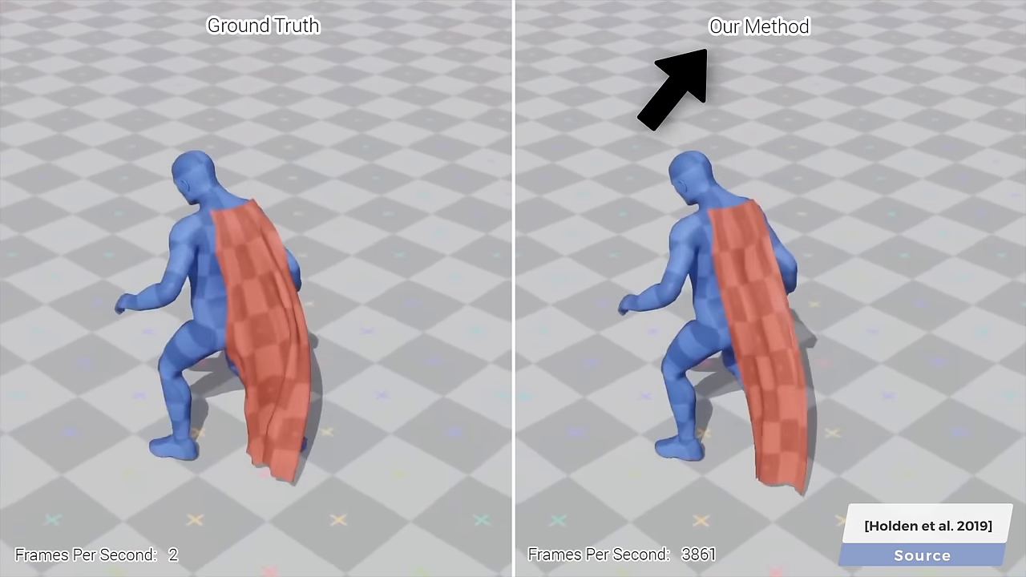
mouse_move(357, 76)
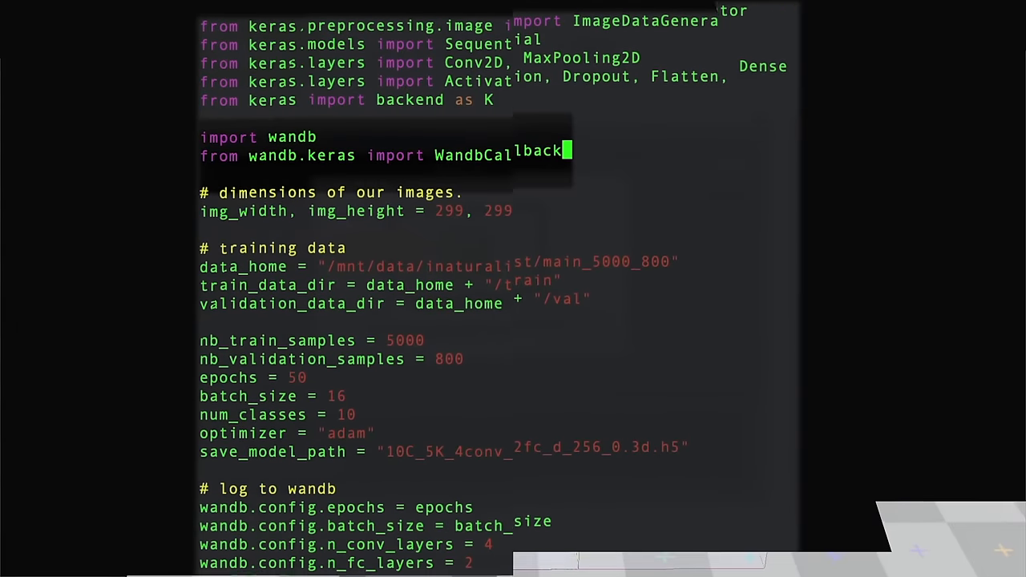
View the CNN baseline run's System CPU, memory and disk charts, then its Training Log.
text(wandb.init(project="keras_finetune")
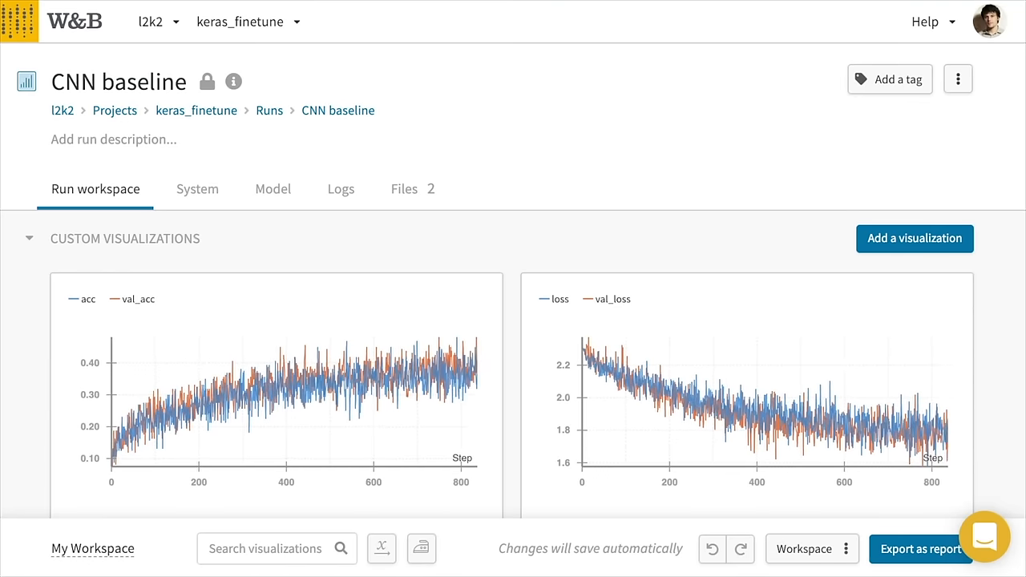
click(196, 188)
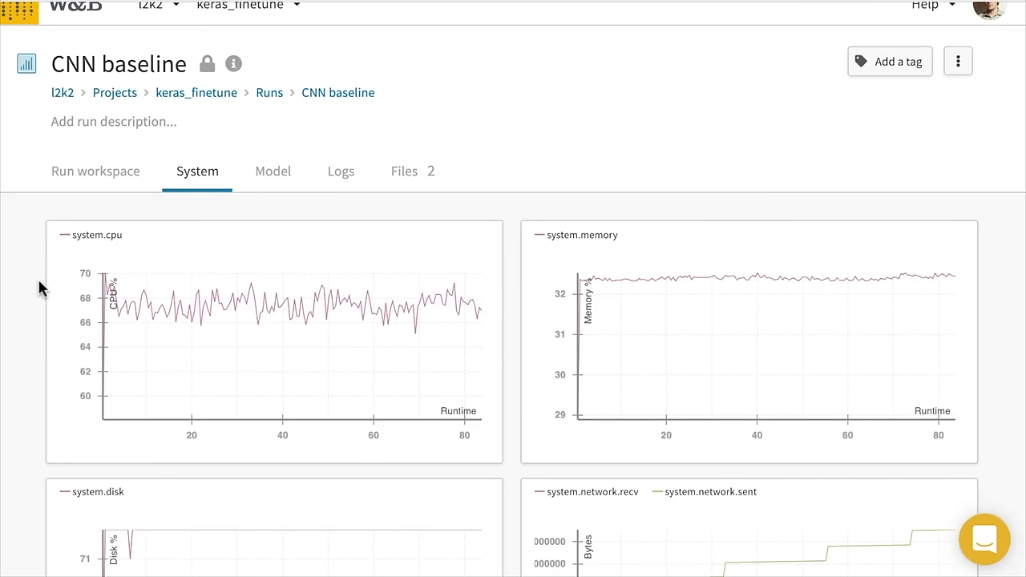
scroll(down, 3)
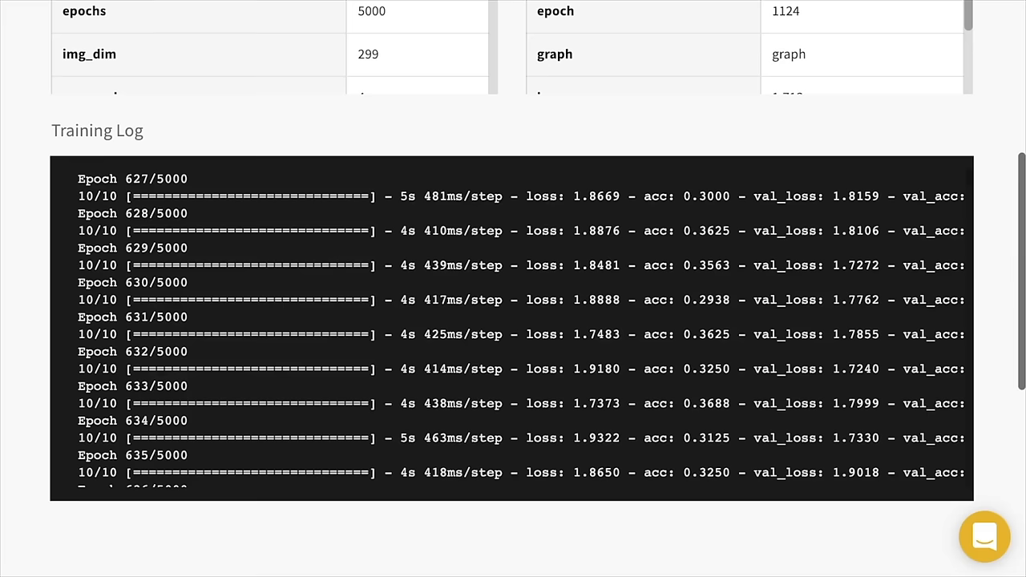
scroll(down, 3)
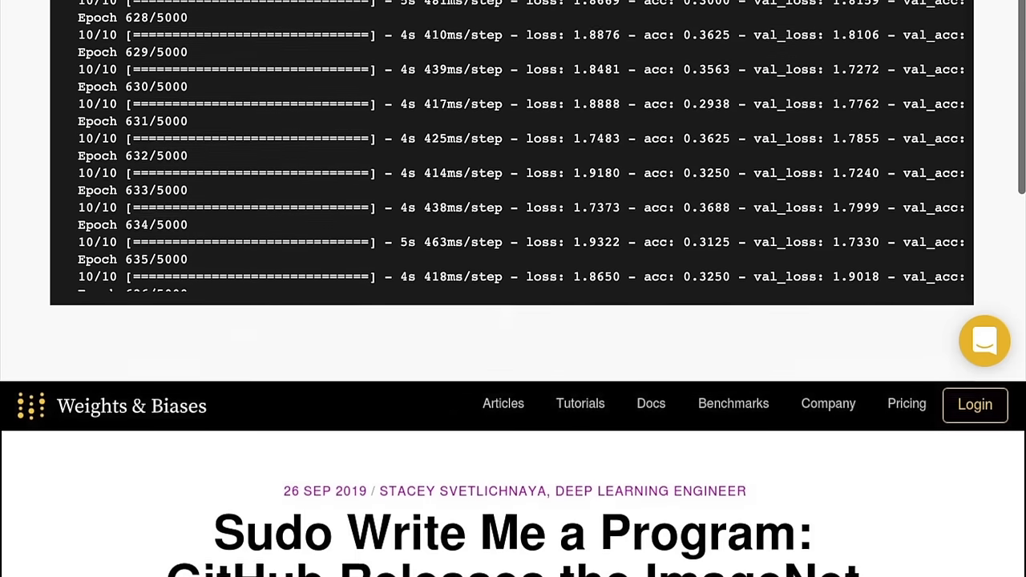
Scroll the 'Sudo Write Me a Program' article down to the 'ImageNet for code' section.
scroll(down, 3)
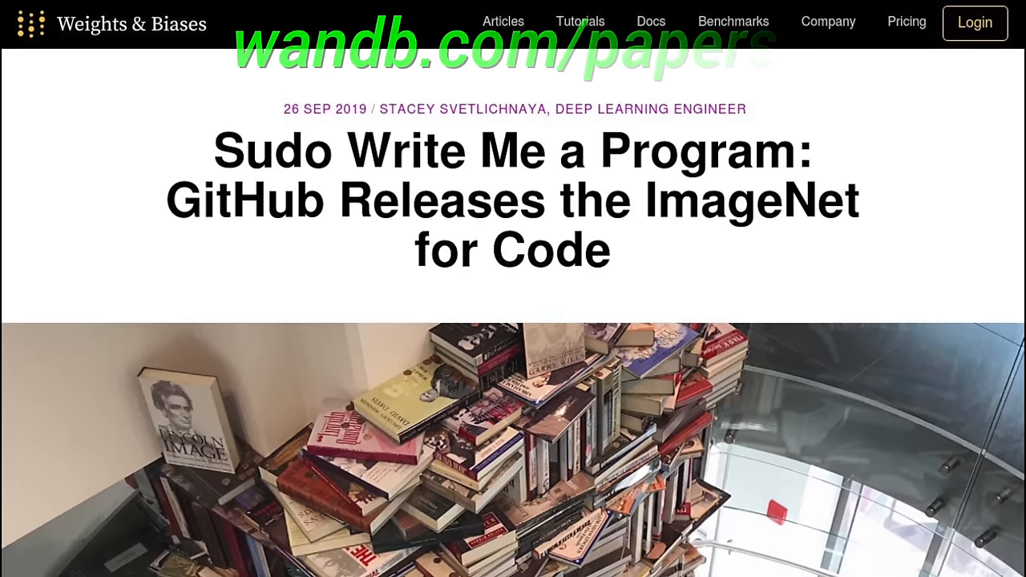
scroll(up, 3)
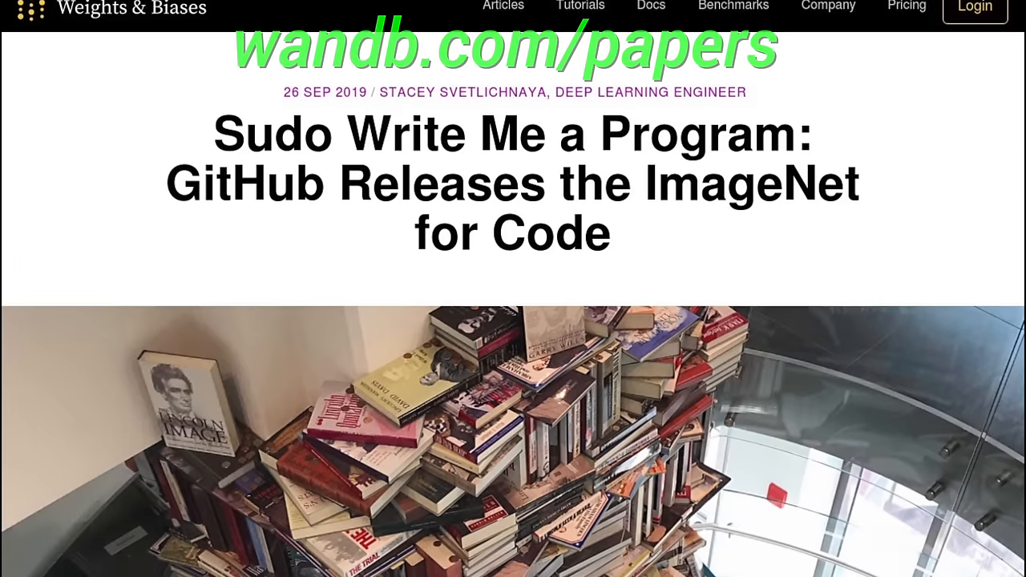
scroll(down, 3)
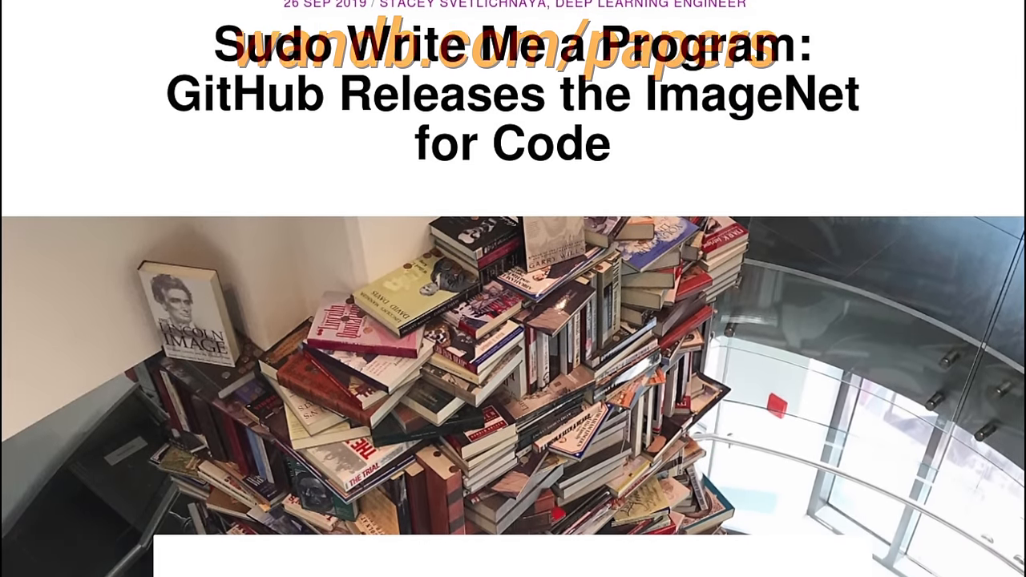
scroll(down, 3)
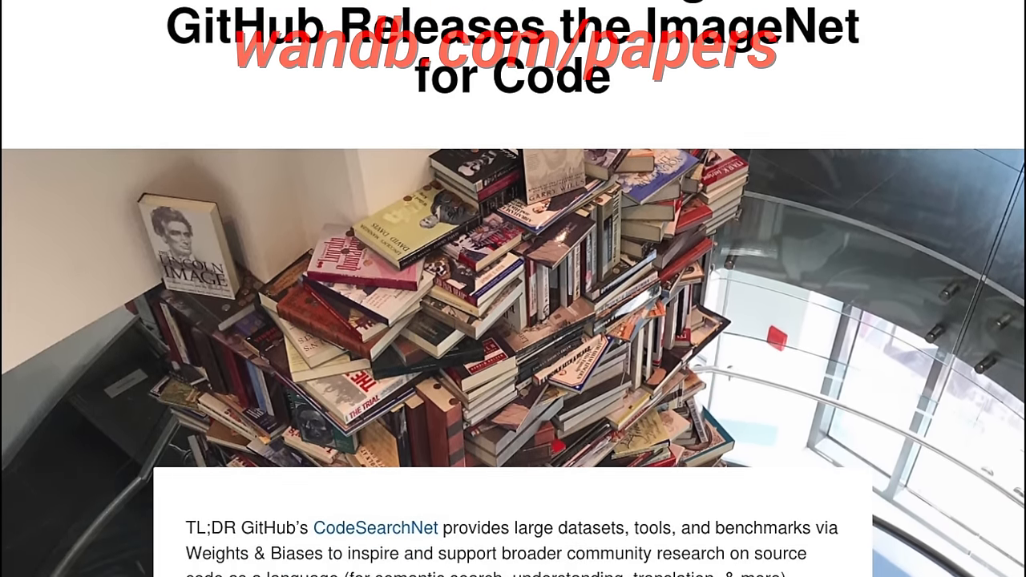
scroll(down, 3)
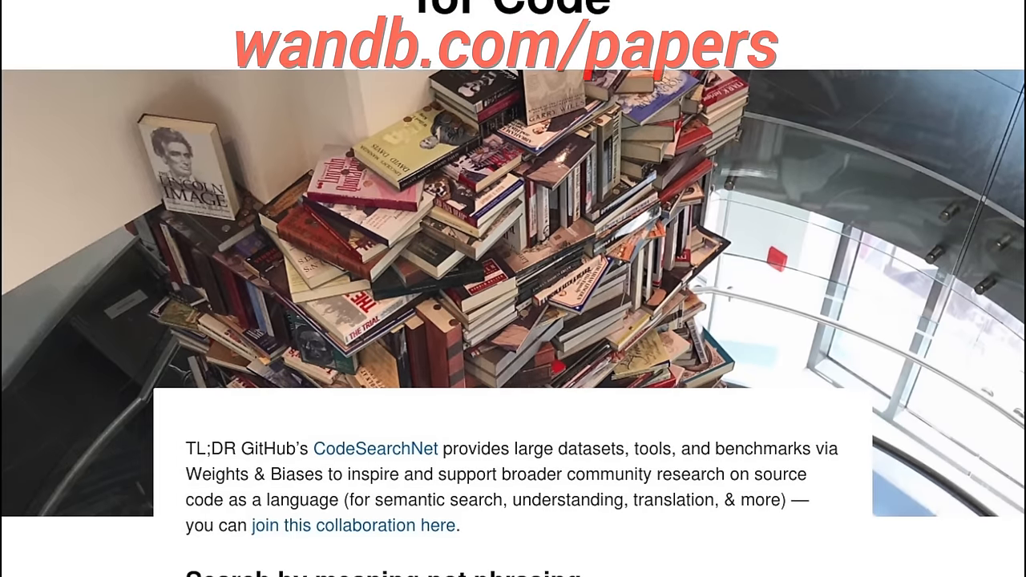
scroll(down, 3)
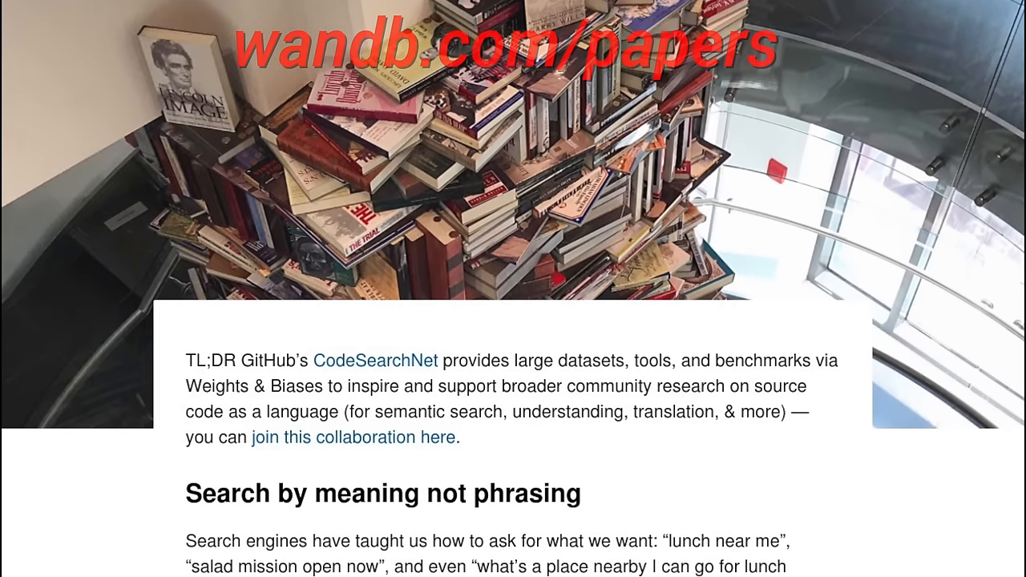
scroll(down, 3)
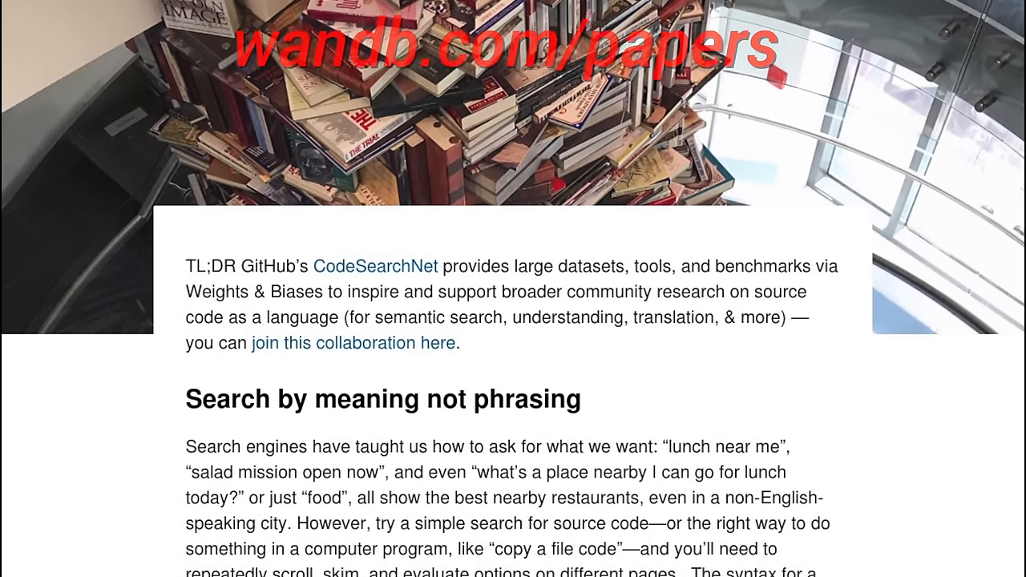
scroll(down, 3)
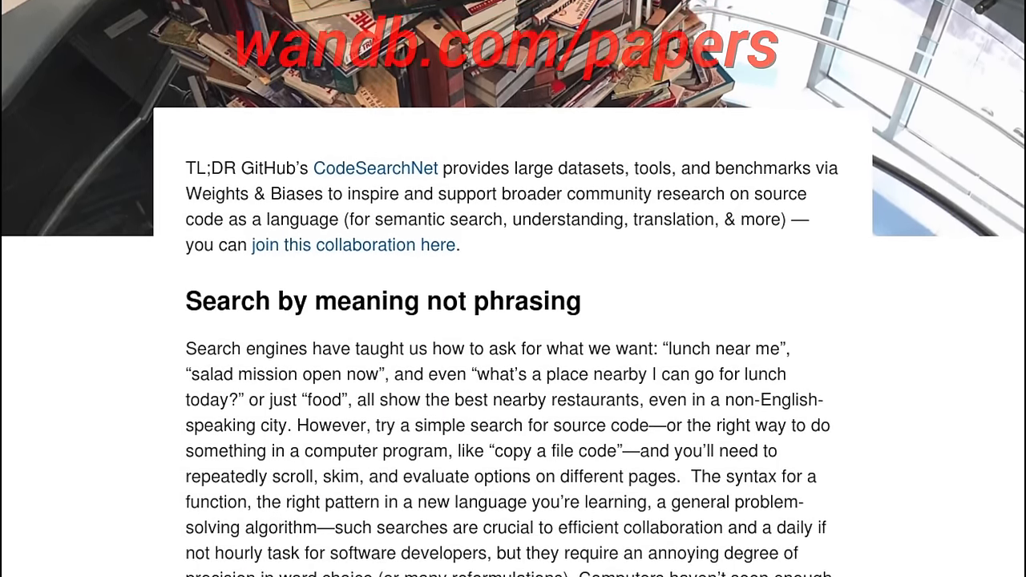
scroll(down, 3)
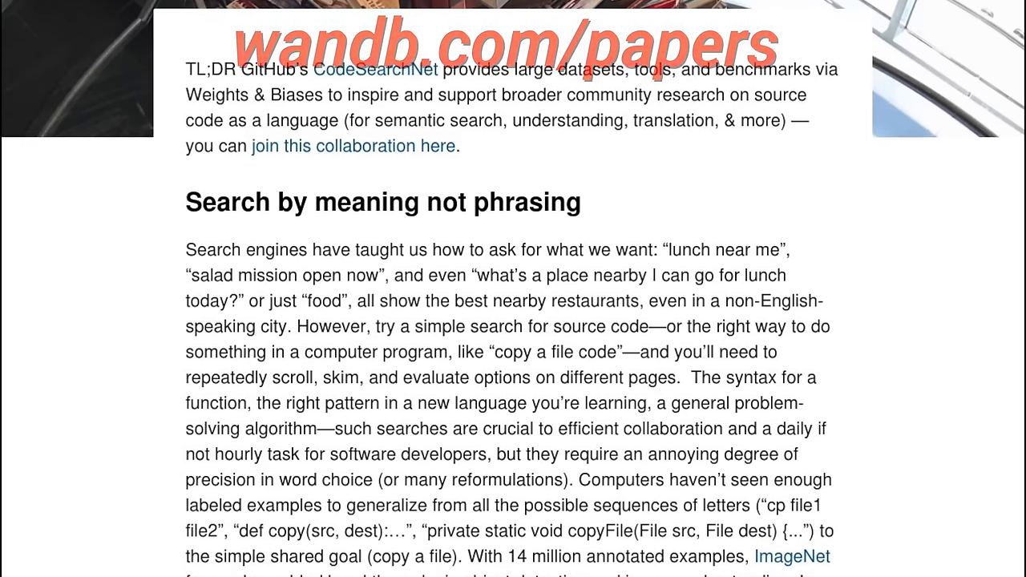
scroll(down, 3)
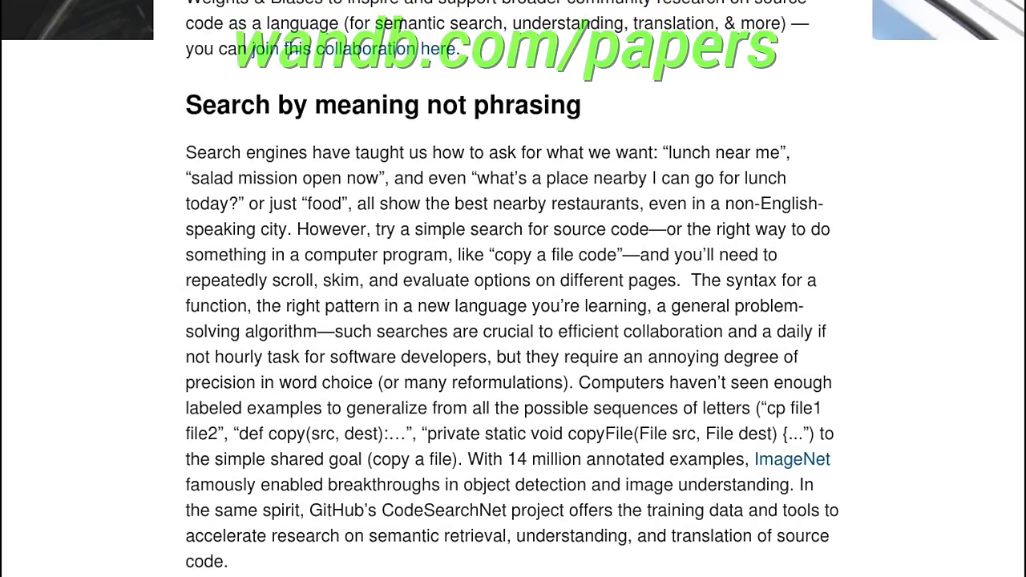
scroll(down, 3)
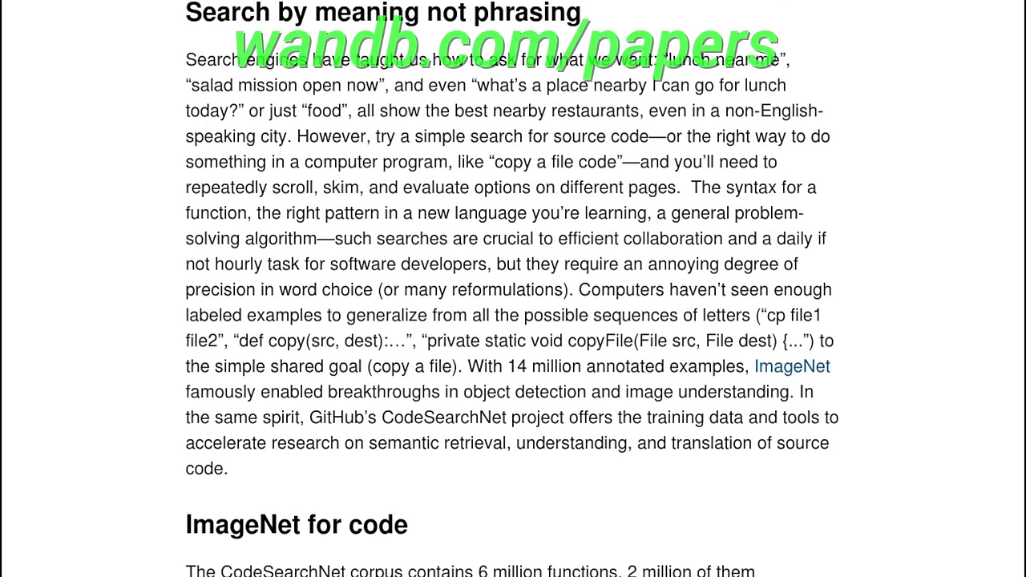
scroll(down, 3)
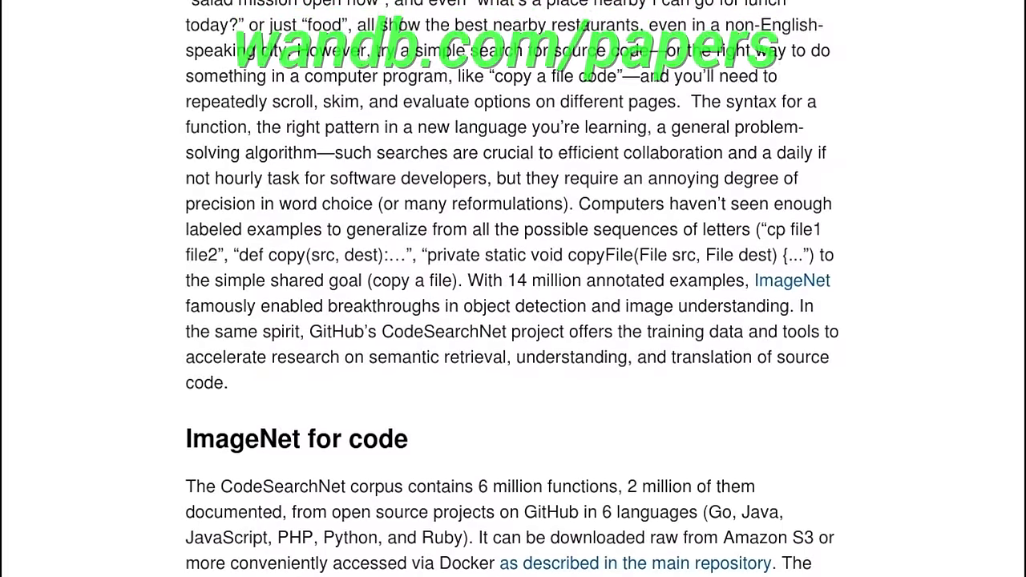
scroll(down, 3)
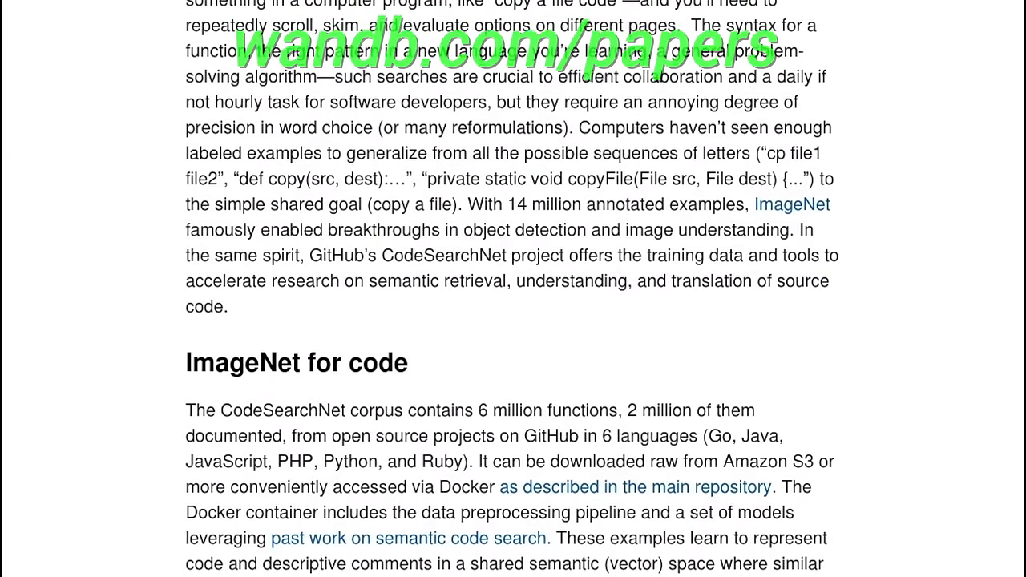
scroll(down, 3)
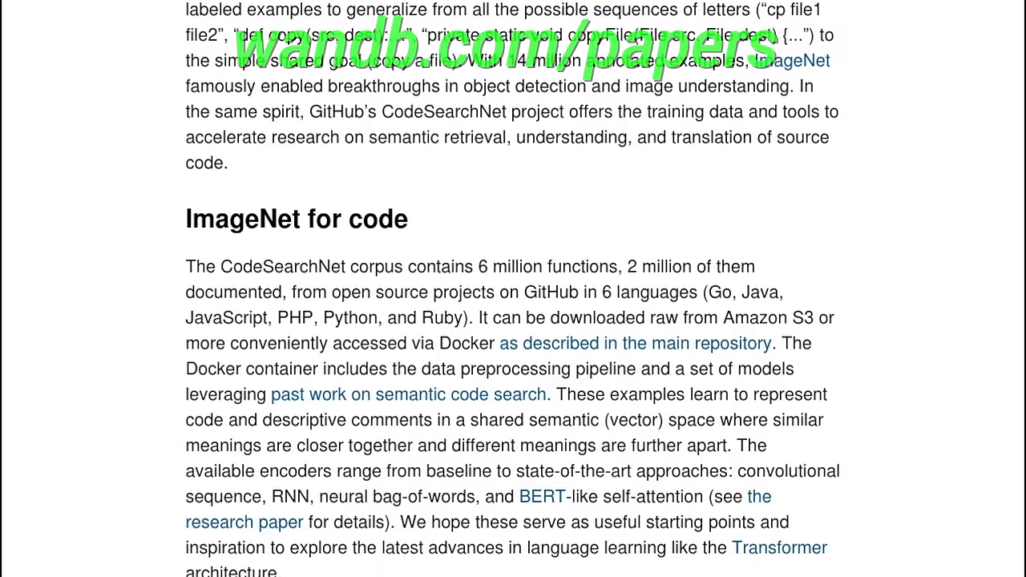
scroll(down, 3)
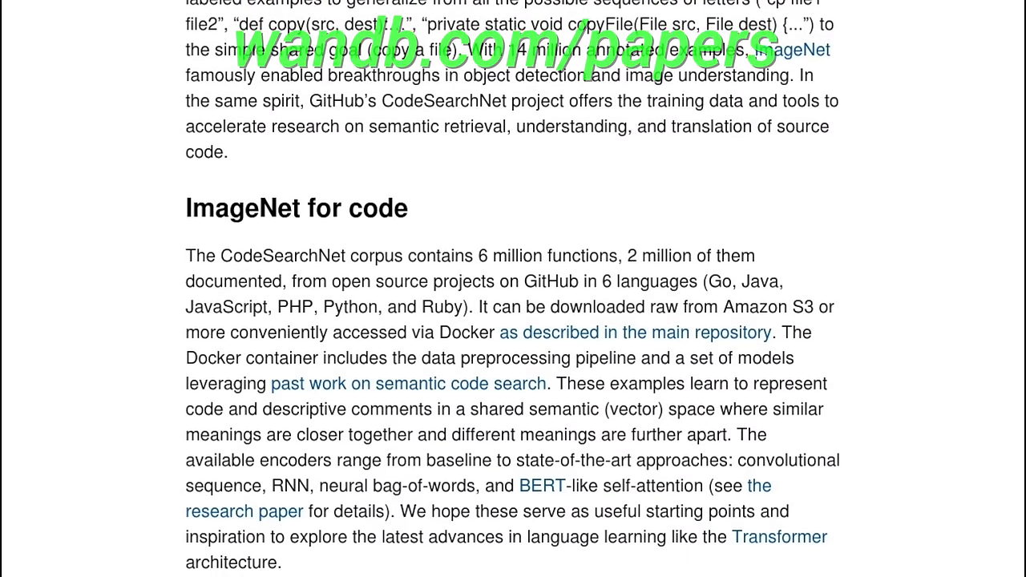